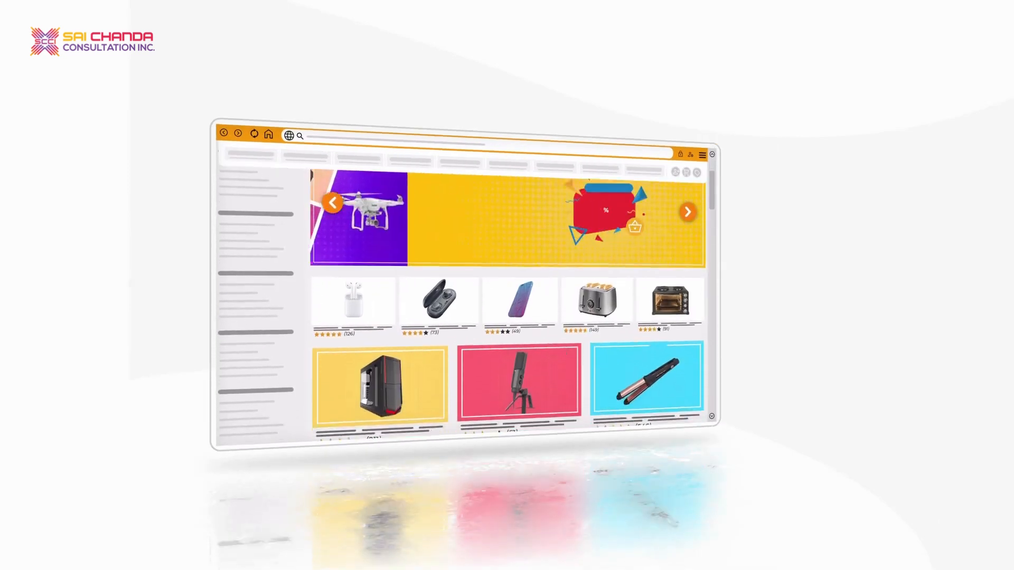
{"action": "scroll", "scroll_direction": "down", "scroll_amount": 3}
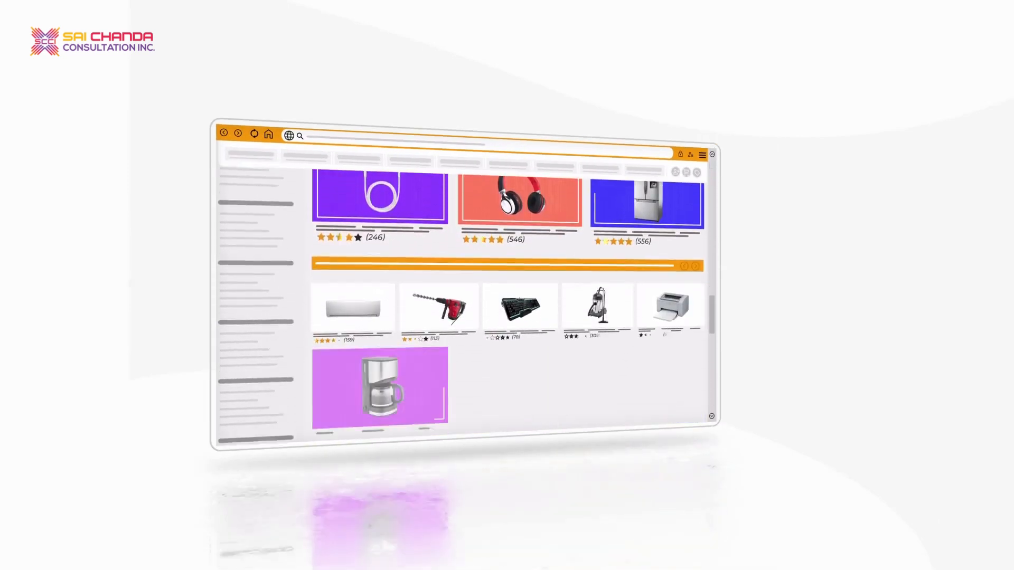